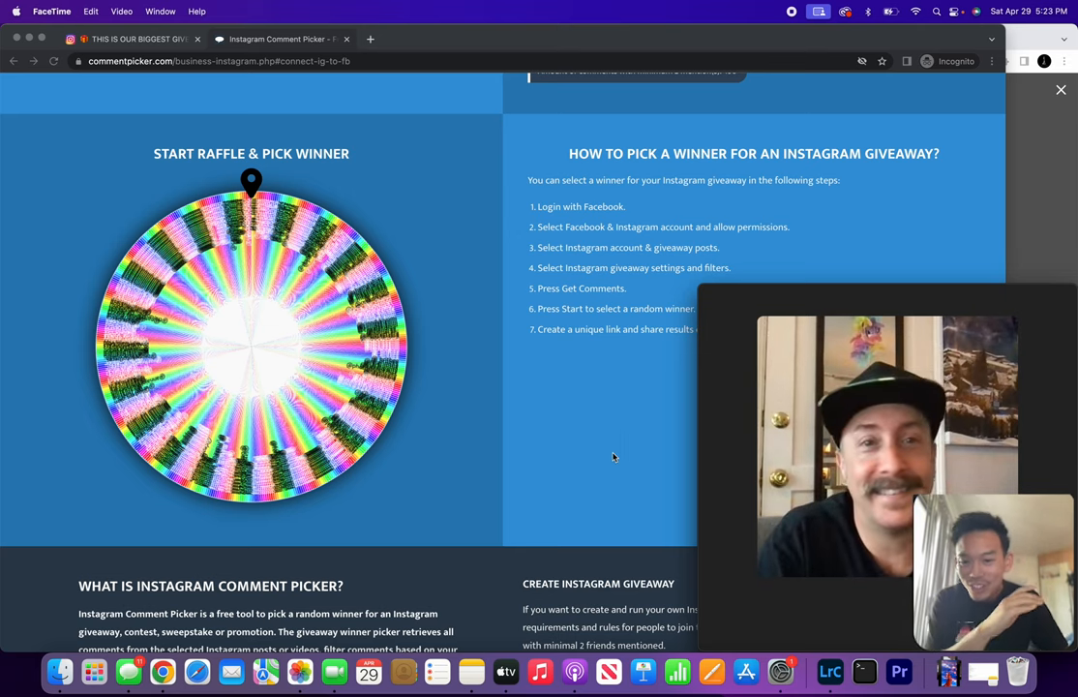
{"action": "mouse_move", "coordinate": [333, 146]}
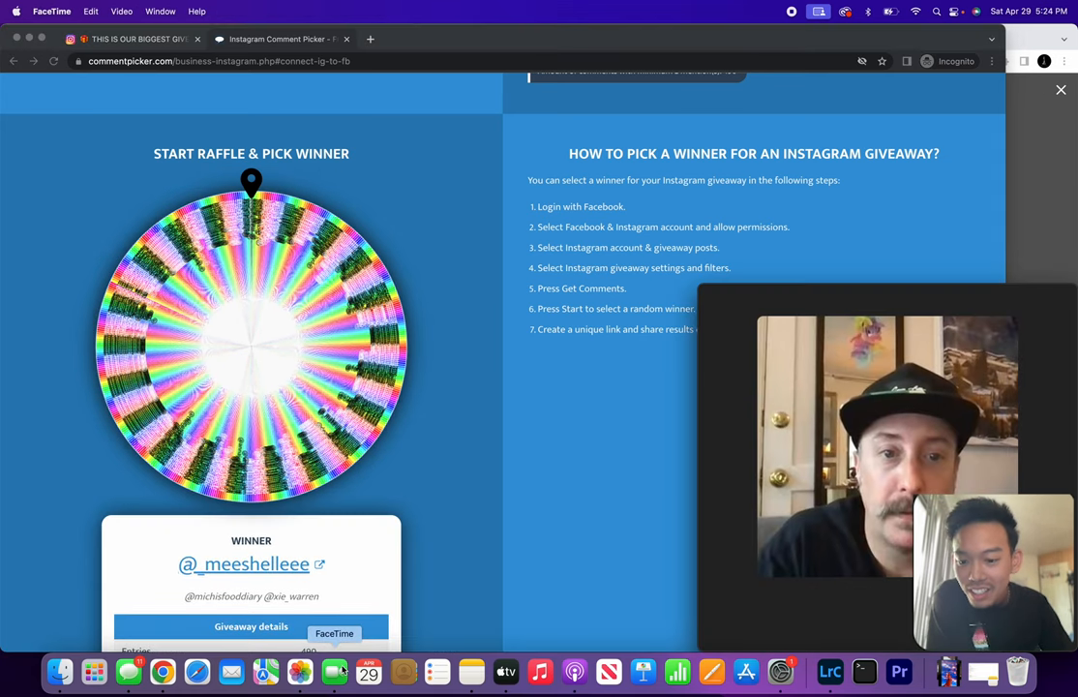
{"action": "scroll", "scroll_direction": "down", "scroll_amount": 3}
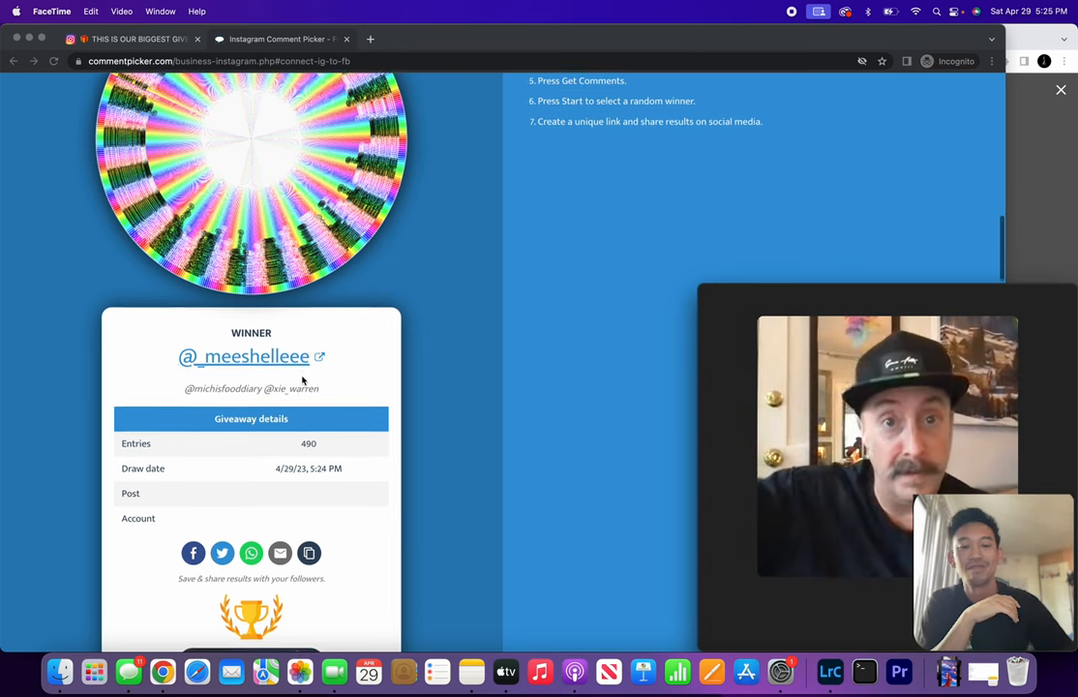
{"action": "scroll", "scroll_direction": "down", "scroll_amount": 3}
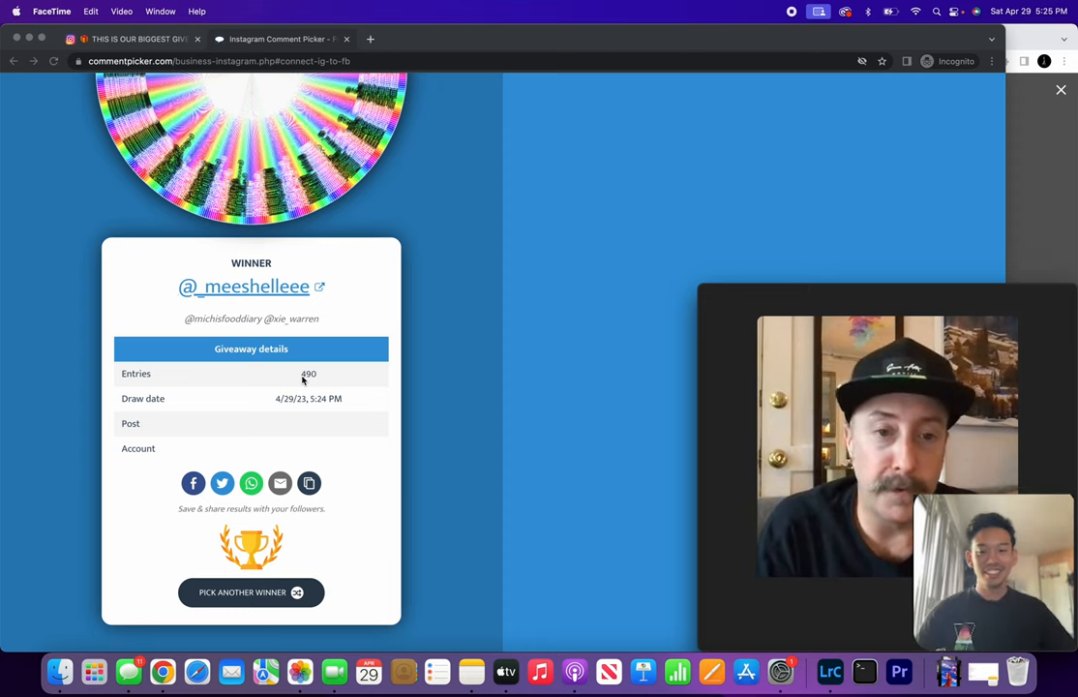
{"action": "mouse_move", "coordinate": [380, 411]}
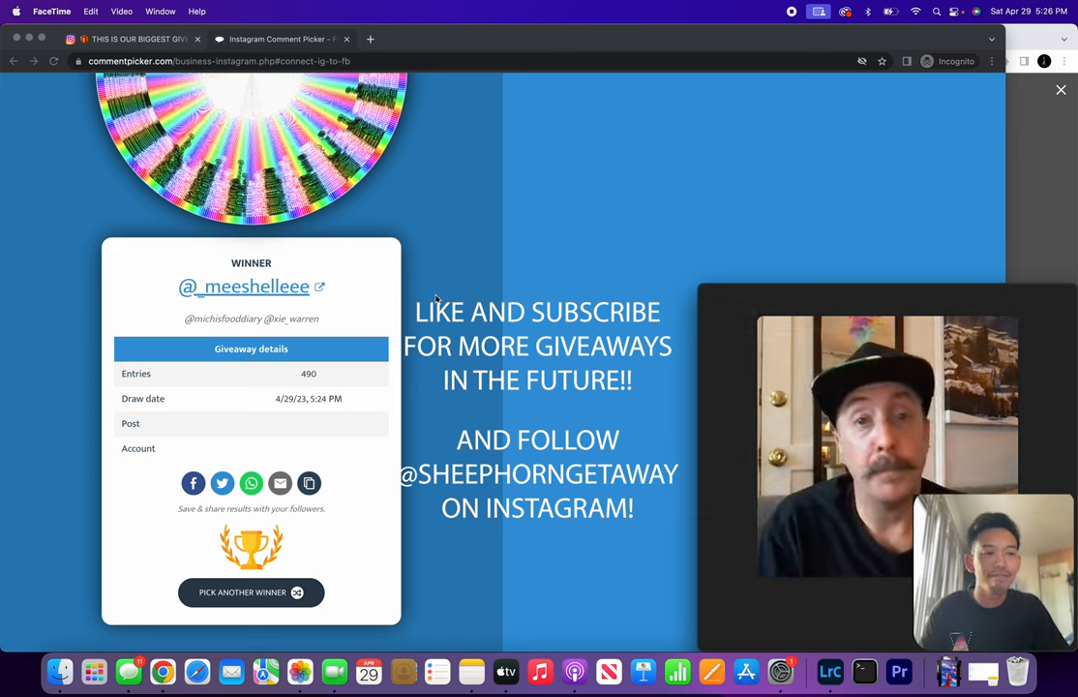
{"action": "mouse_move", "coordinate": [449, 286]}
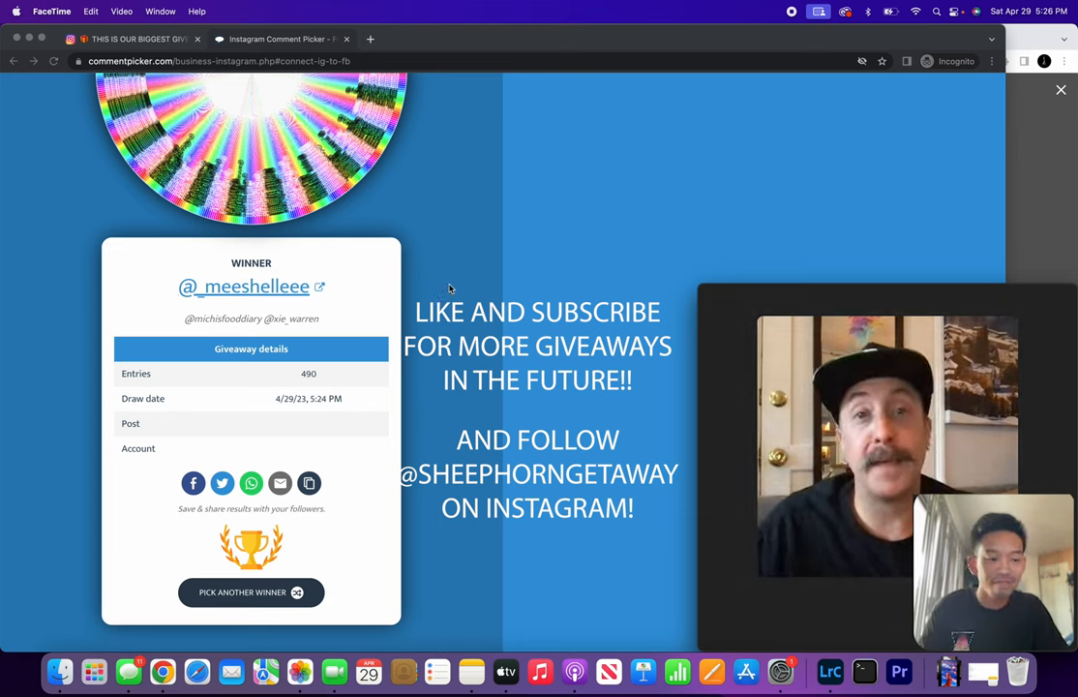